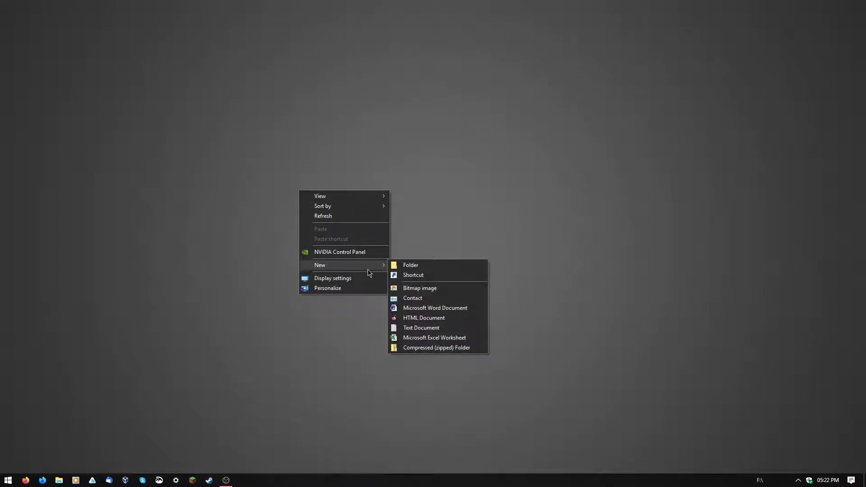
Create a new text document named 'text' and drag it to the desktop's upper right
click(421, 328)
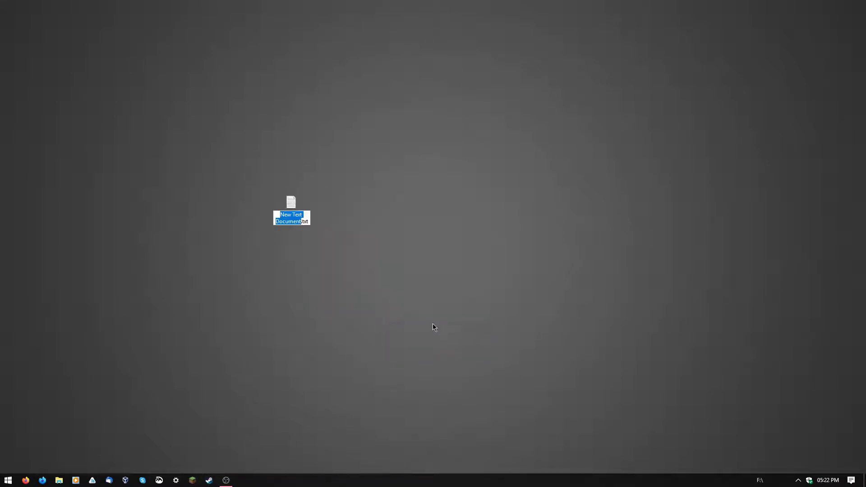
mouse_move(351, 218)
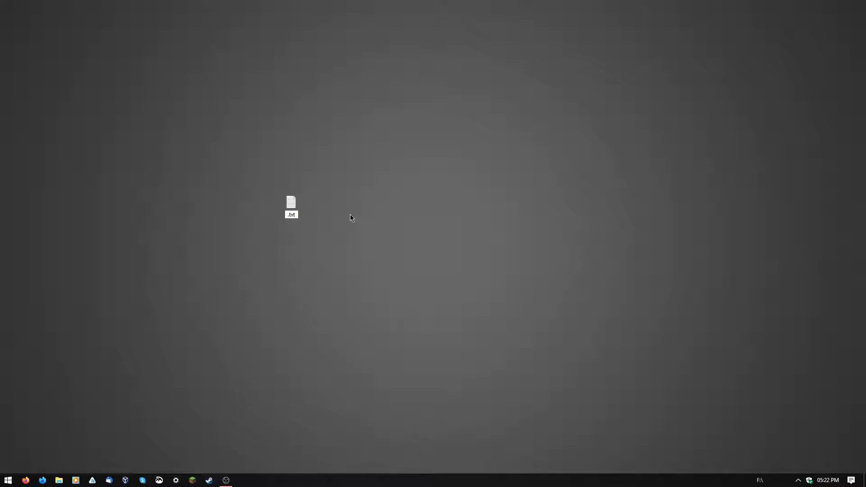
text(text)
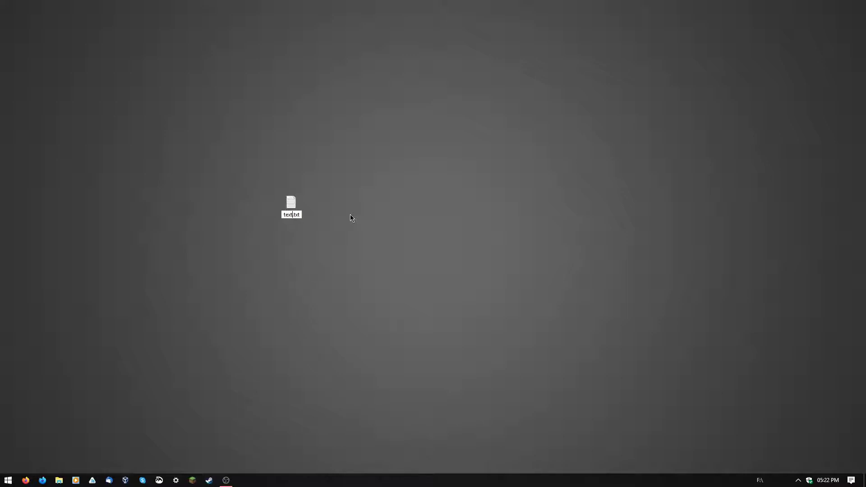
drag(291, 207, 537, 149)
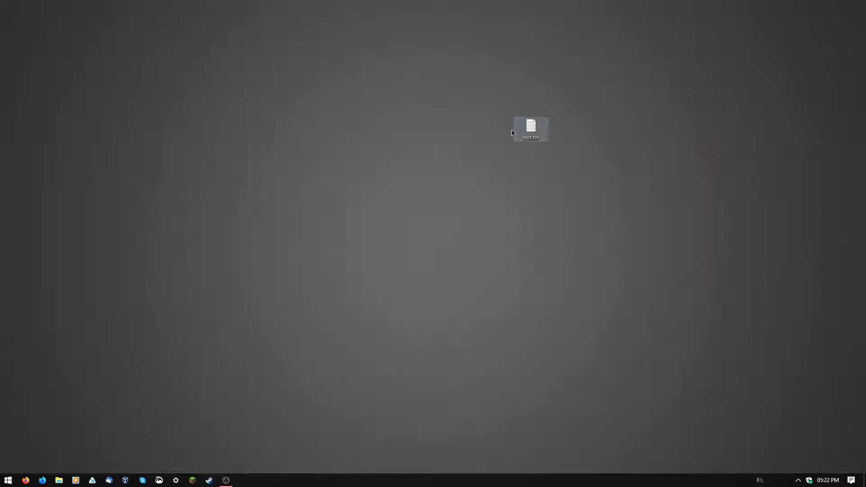
Show the Open with app submenu for text.txt, listing Notepad and WordPad
right_click(530, 130)
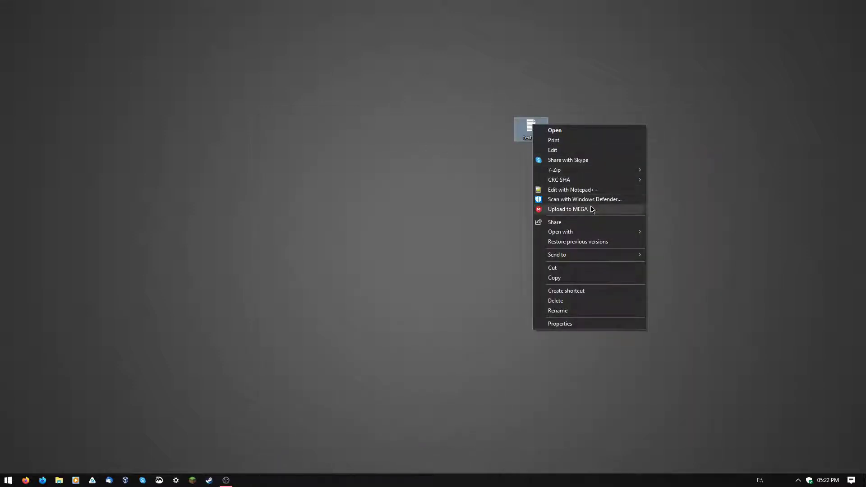
mouse_move(560, 231)
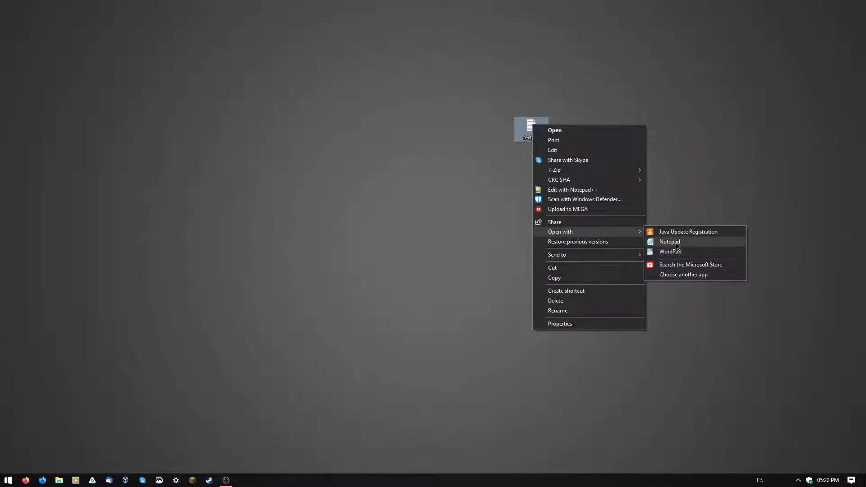
click(668, 242)
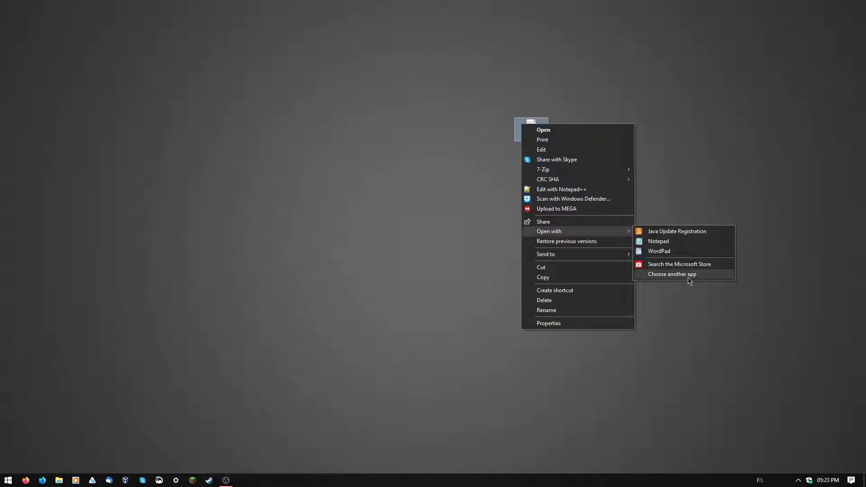
Expand Choose another app to More apps, scroll the list, and browse the PC for a program
click(672, 274)
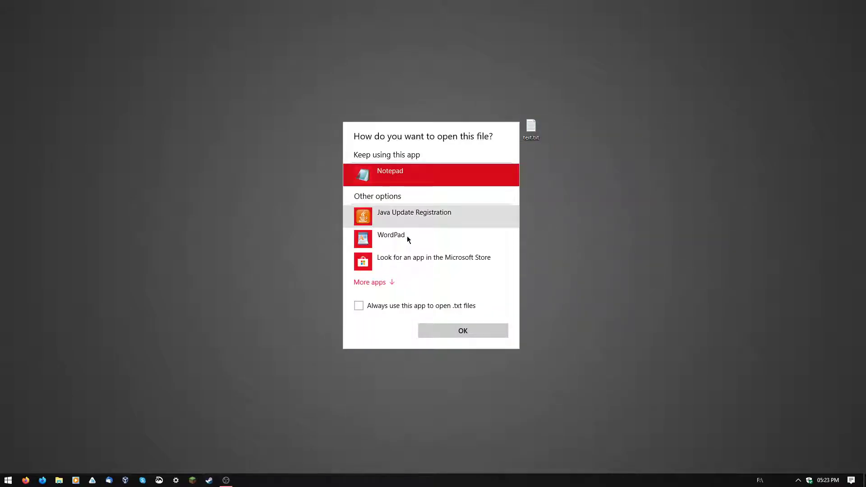
click(369, 281)
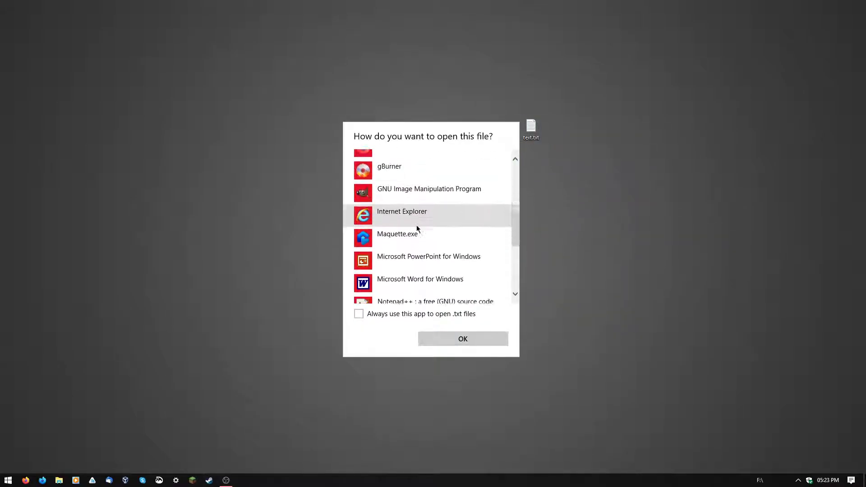
scroll(up, 3)
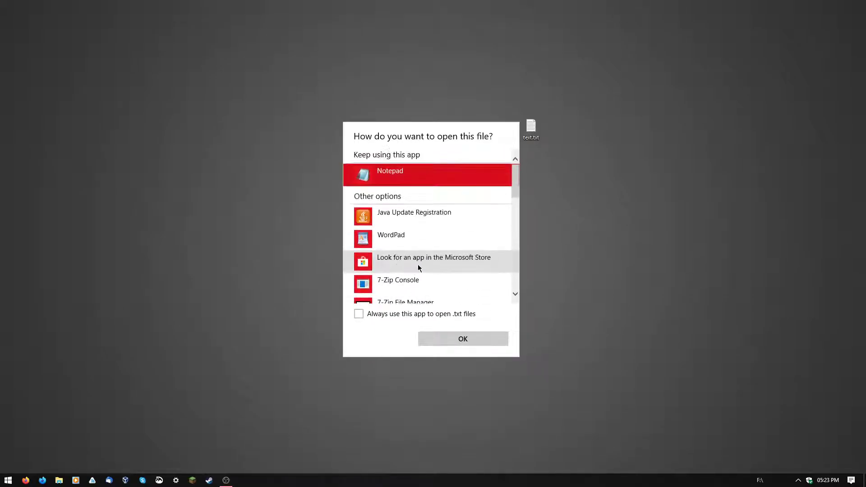
scroll(down, 3)
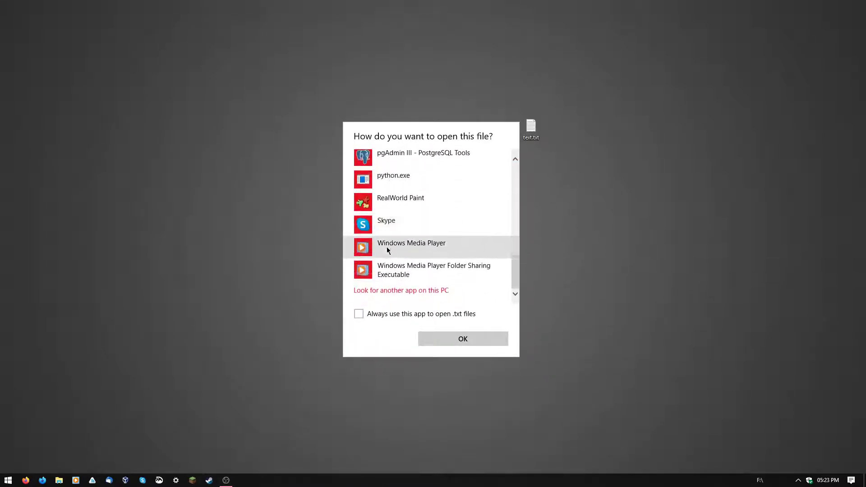
click(400, 290)
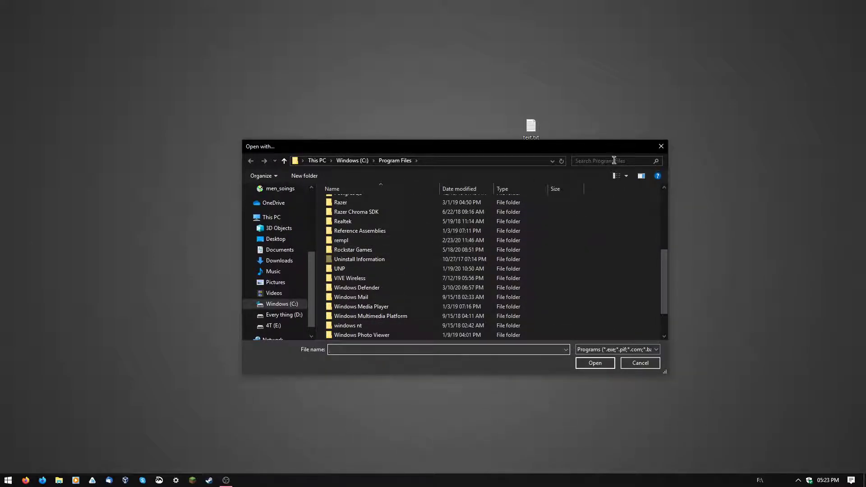
Search C:\Windows for 'note', open text.txt with notepad.exe, then close Notepad
text(n)
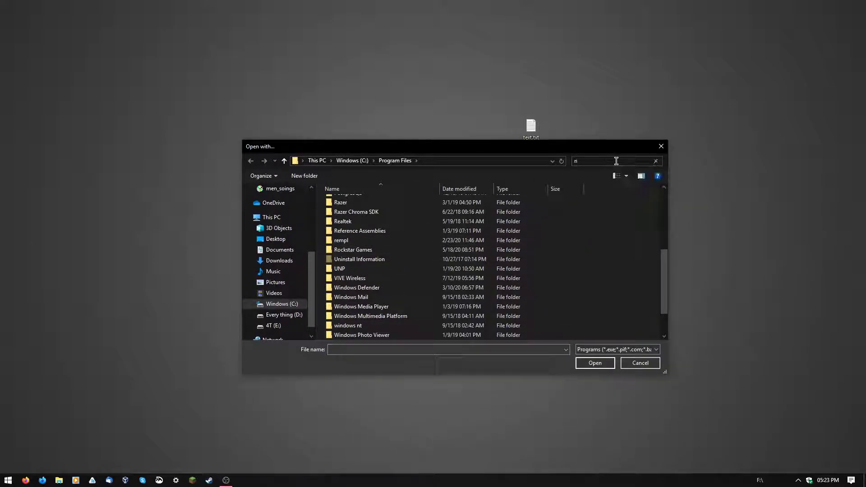
text(ote)
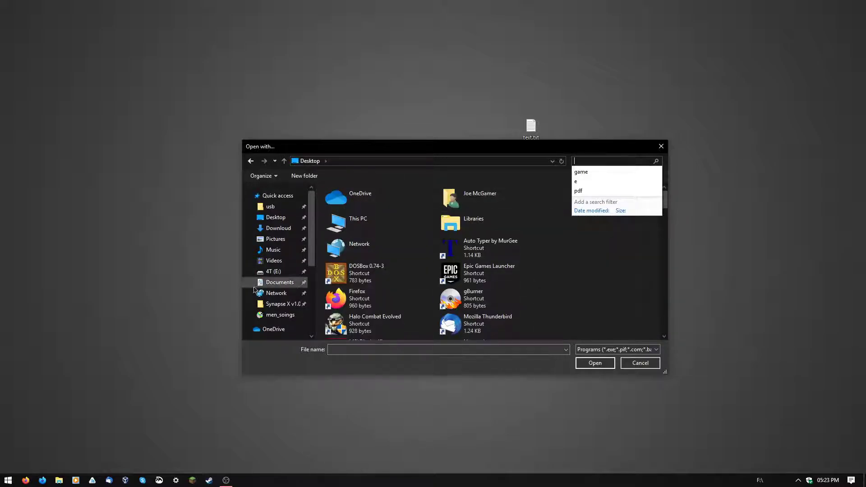
click(279, 293)
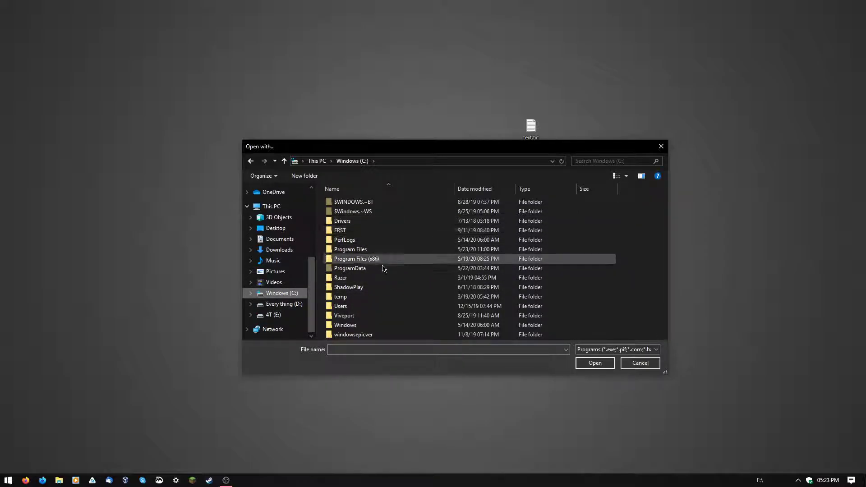
double_click(344, 325)
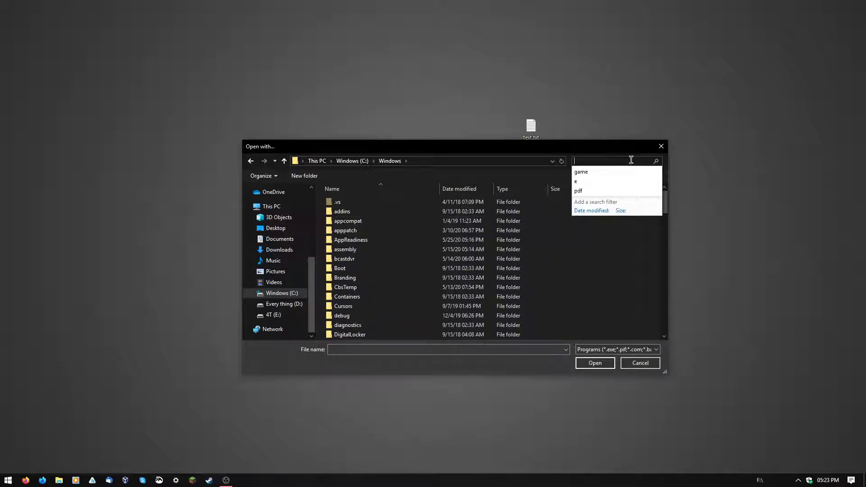
text(note)
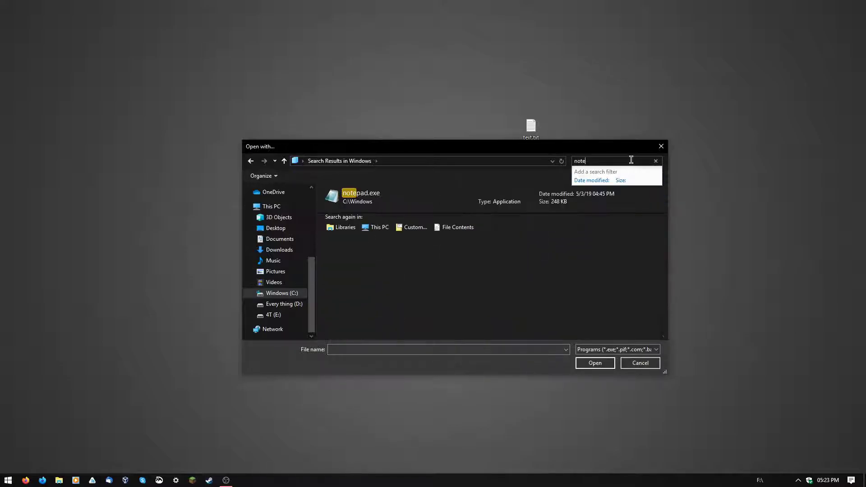
click(361, 258)
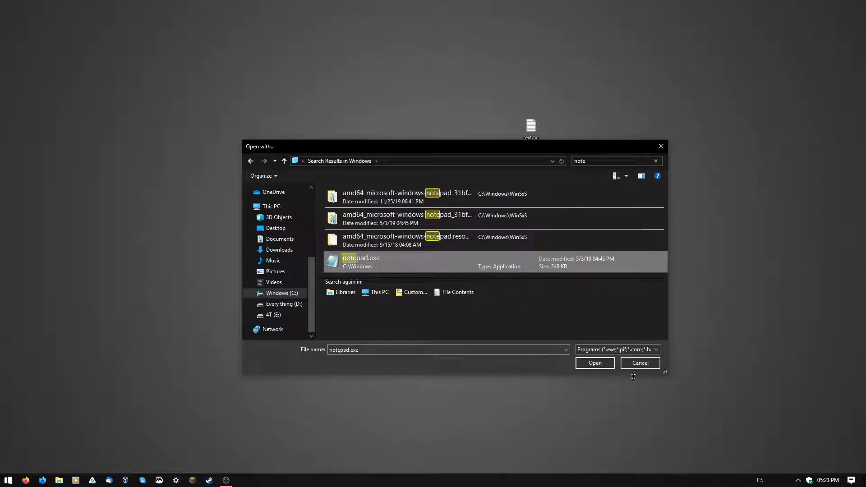
click(594, 362)
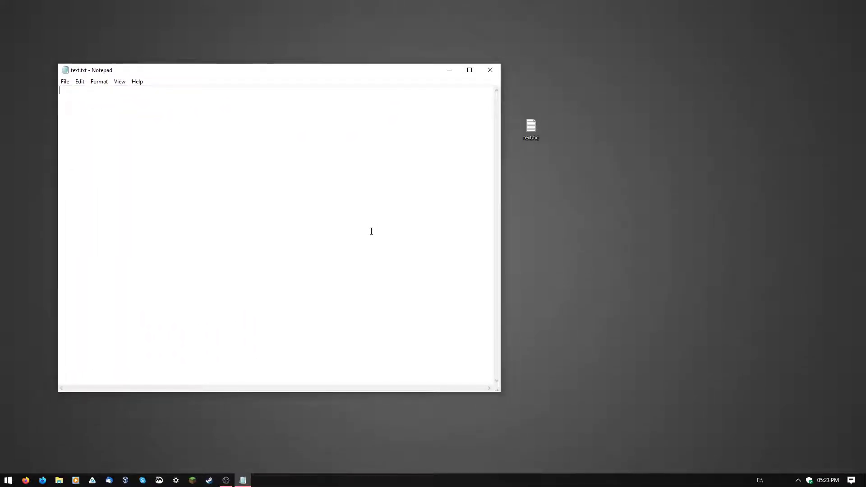
click(489, 70)
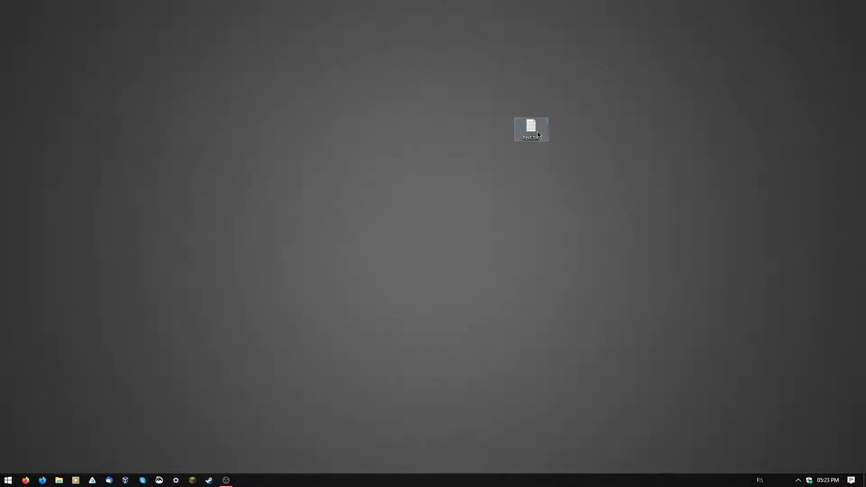
Bring up the prompt for choosing which app opens text.txt, offering Notepad
right_click(531, 129)
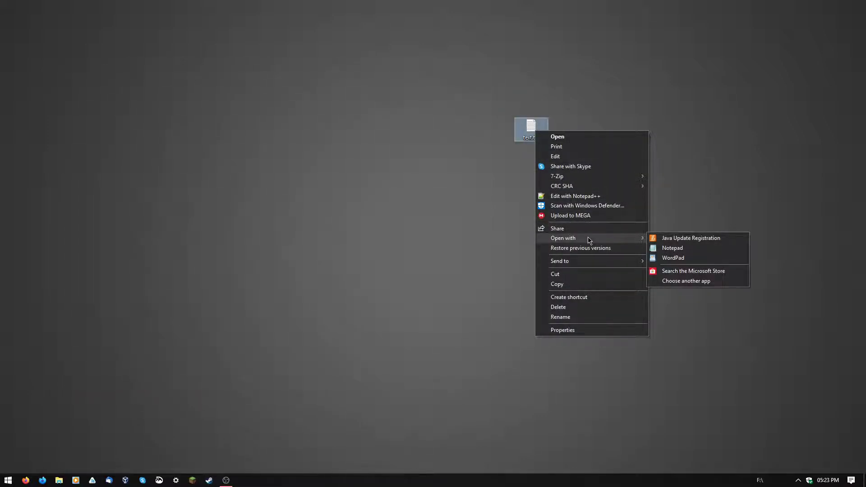
mouse_move(575, 196)
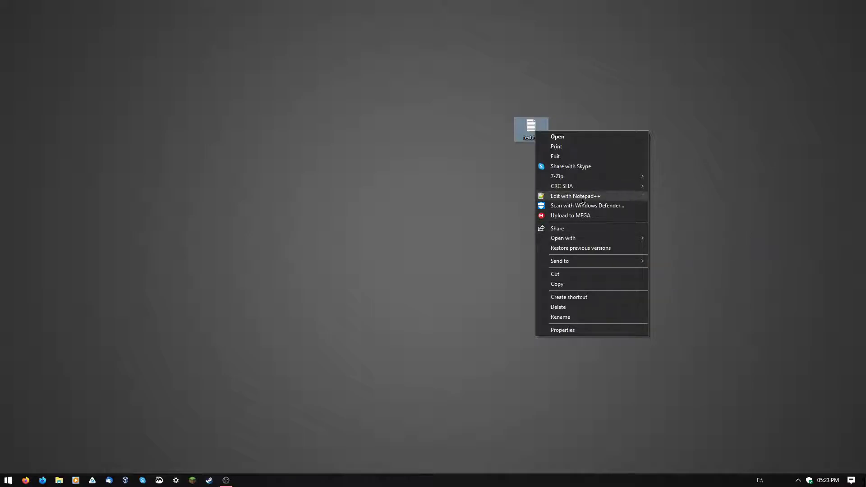
mouse_move(578, 231)
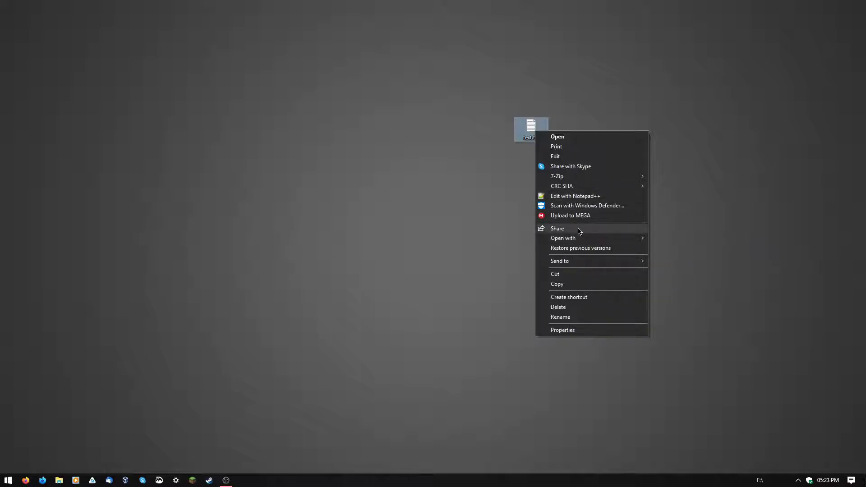
click(562, 238)
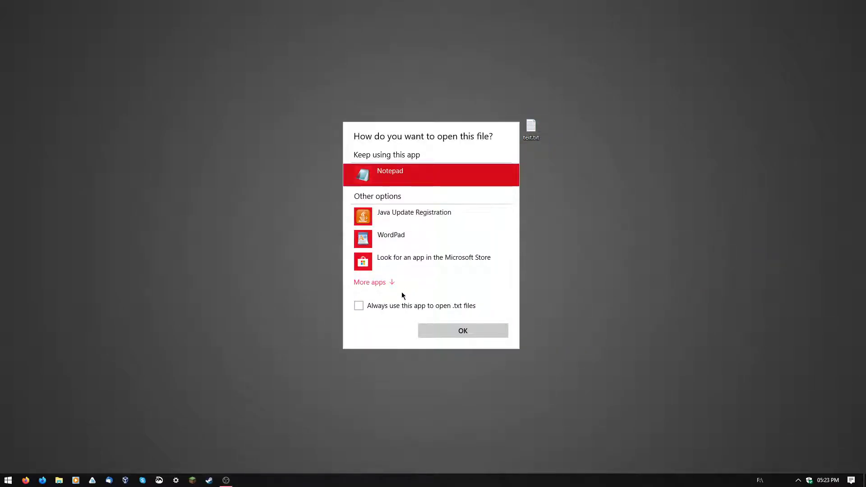
Pick Notepad++ from the expanded More apps list and confirm with OK
click(370, 282)
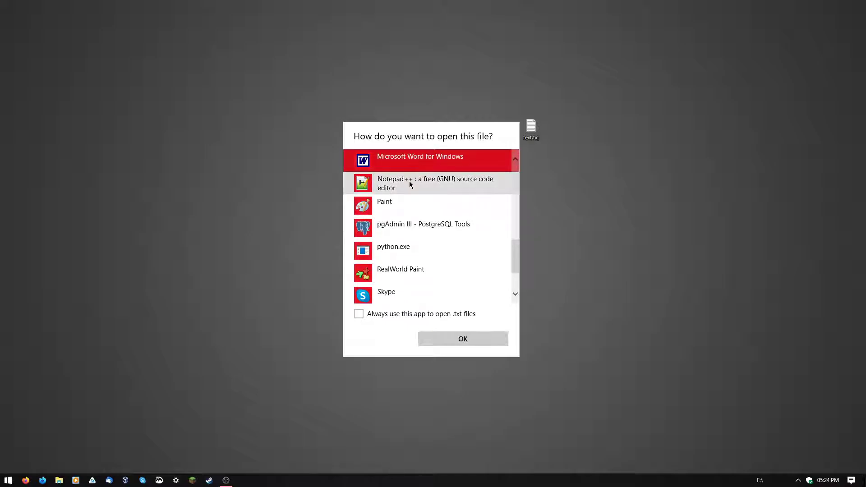
click(435, 182)
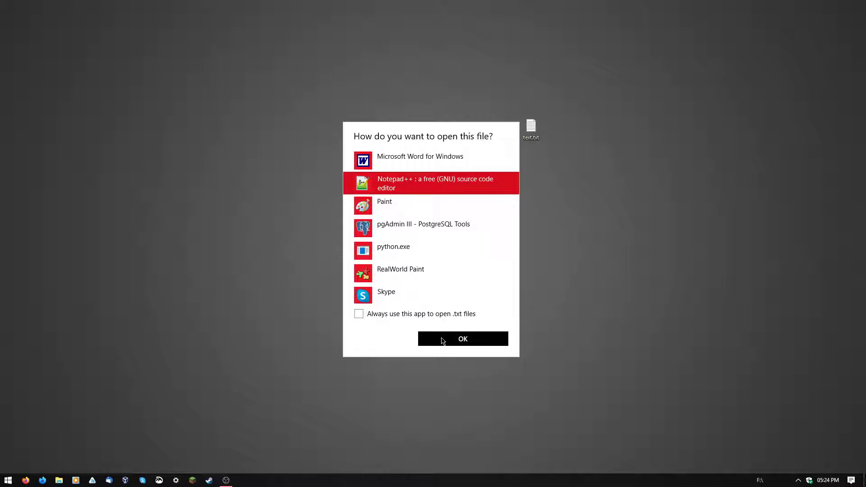
click(462, 339)
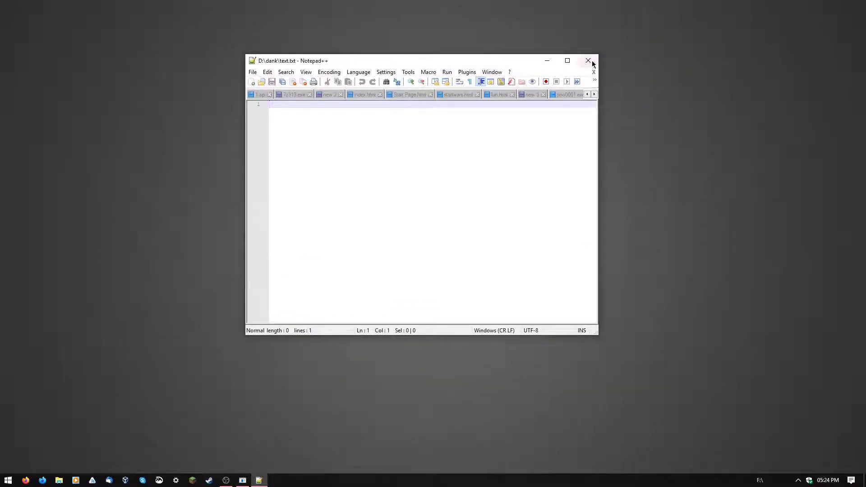
Close the empty Notepad++ window and accept downloading the v7.8.6 update installer
click(587, 60)
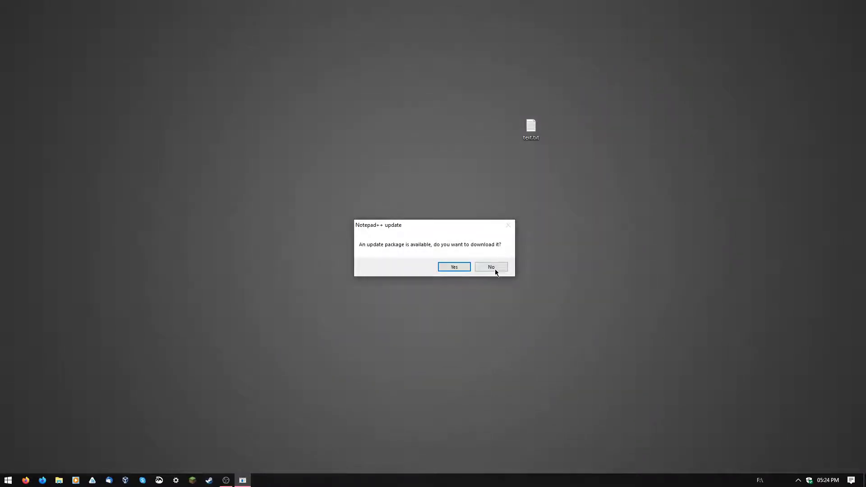
click(453, 266)
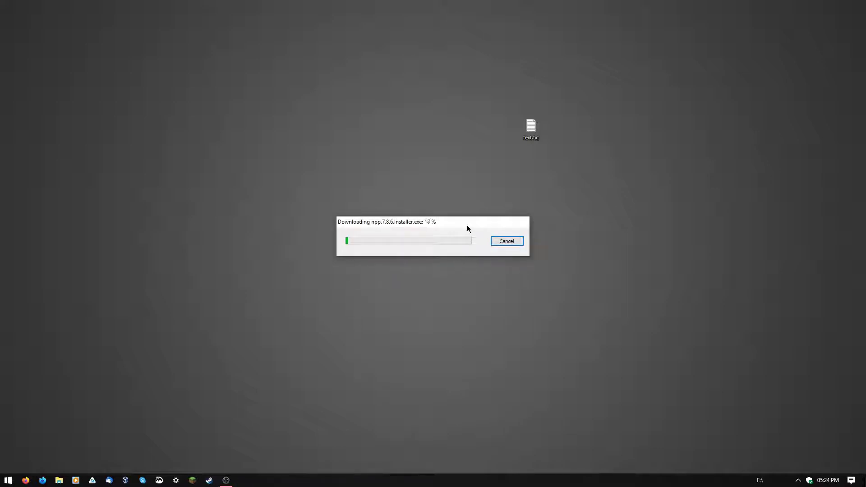
click(505, 241)
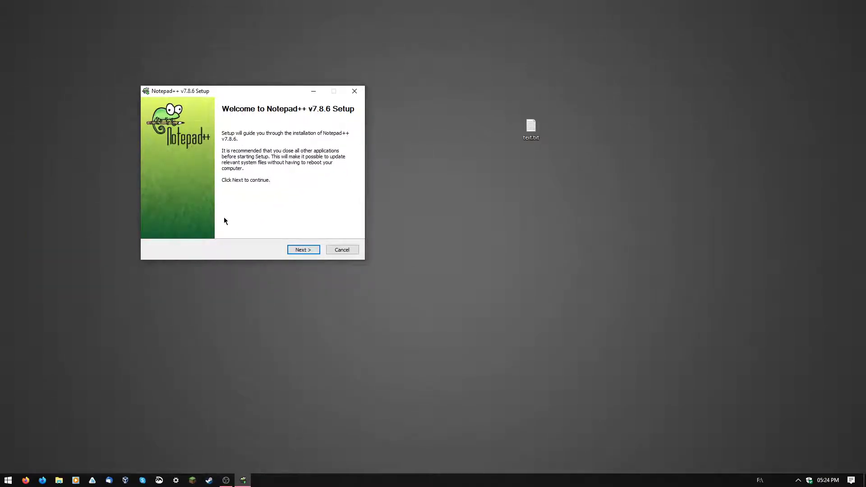
Run Notepad++ v7.8.6 setup accepting defaults, add a desktop shortcut, install, and finish
click(302, 250)
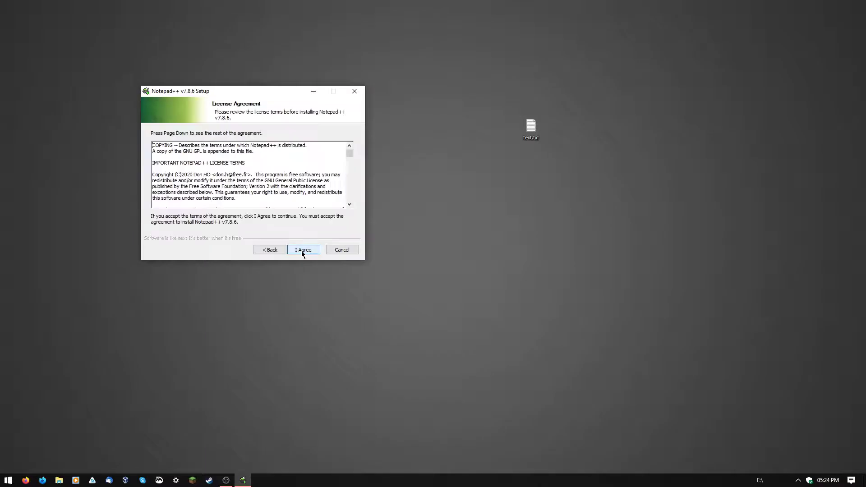
click(303, 249)
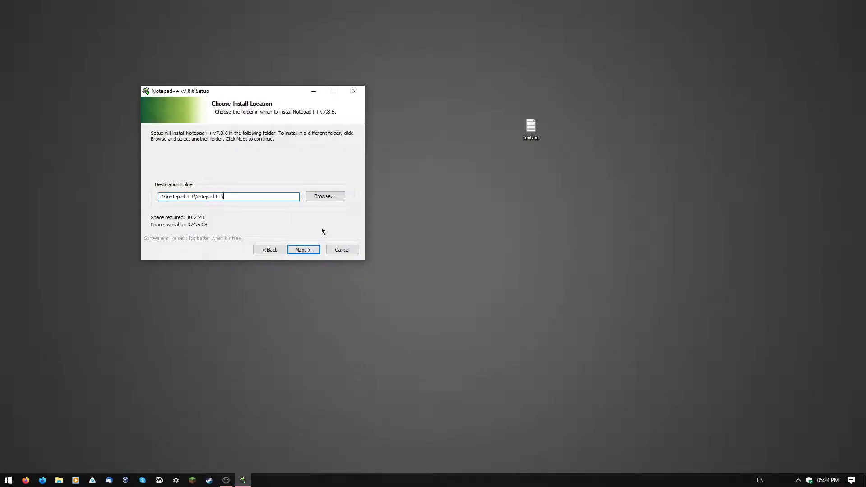
click(303, 249)
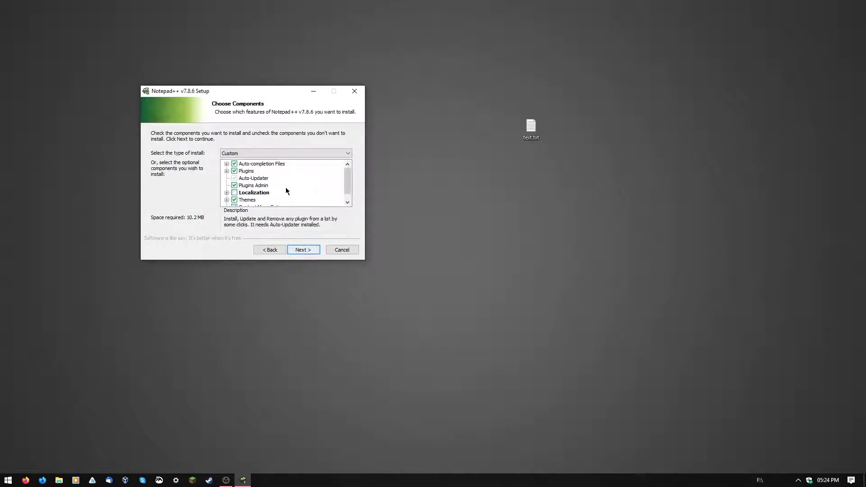
click(226, 192)
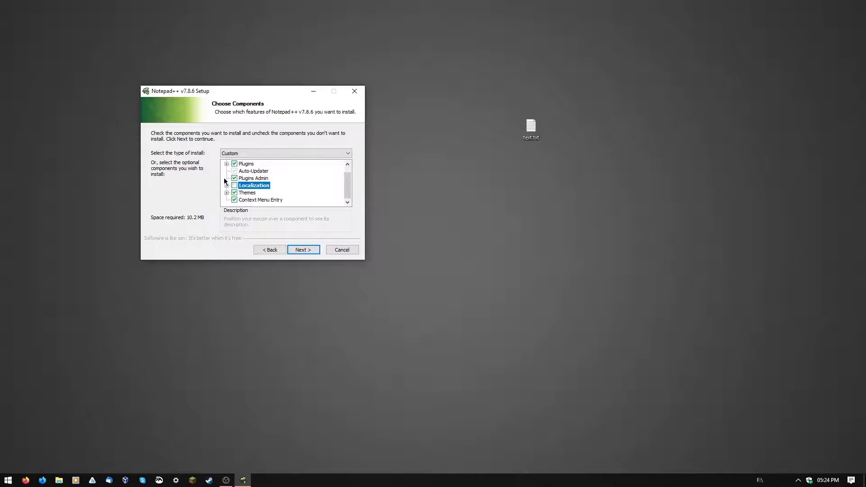
click(303, 249)
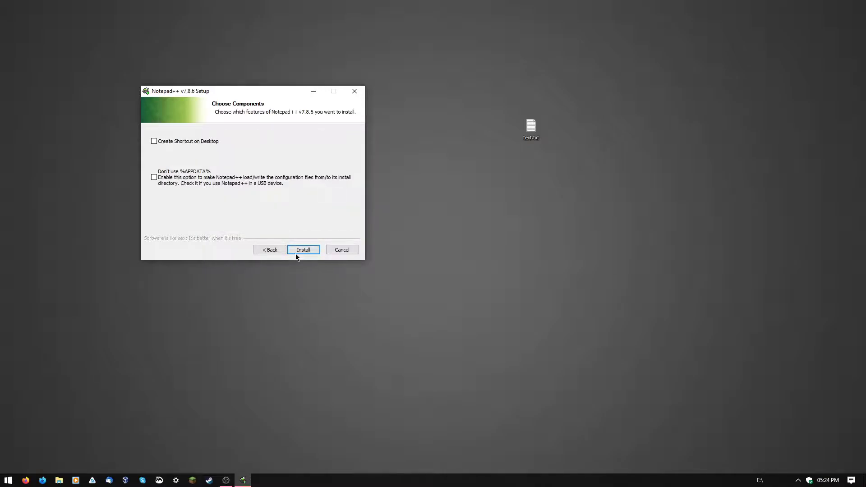
click(154, 141)
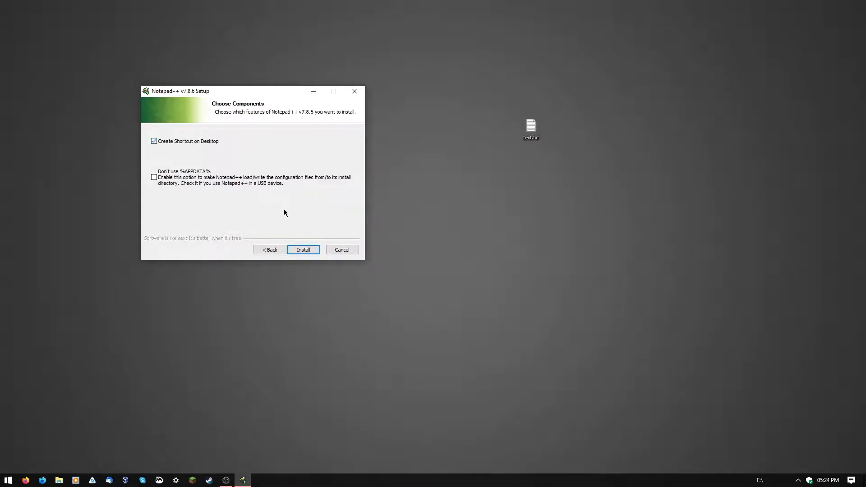
click(302, 250)
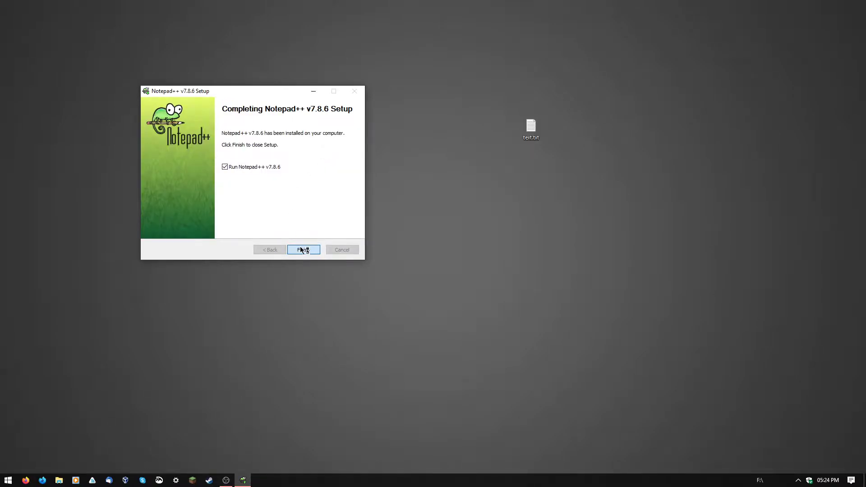
click(303, 249)
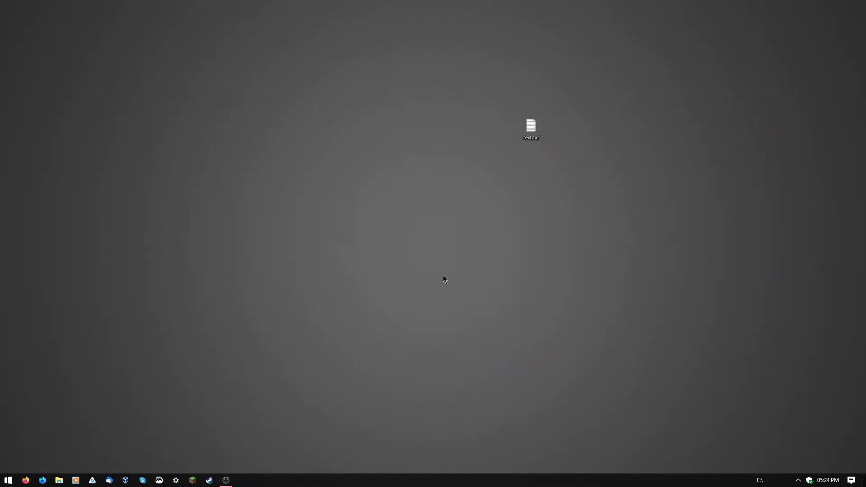
mouse_move(406, 269)
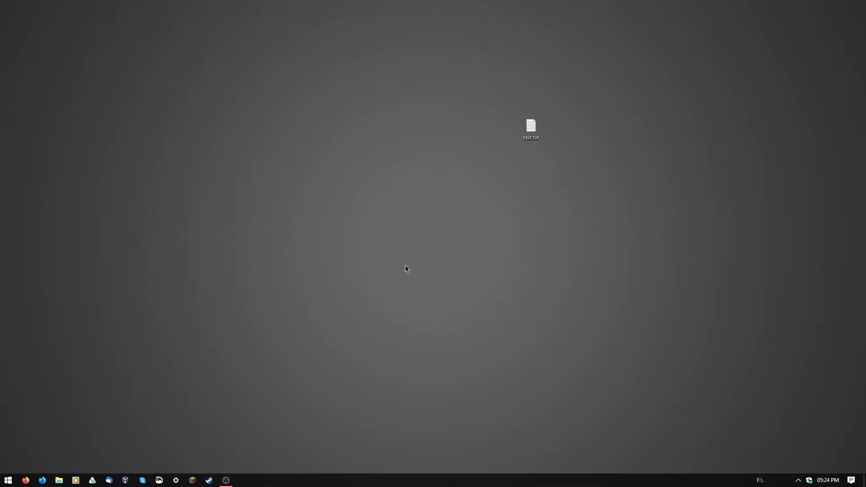
mouse_move(241, 485)
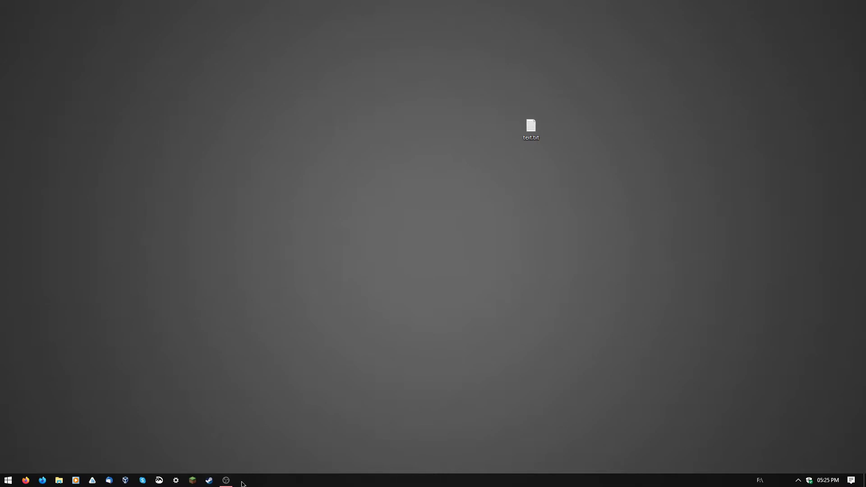